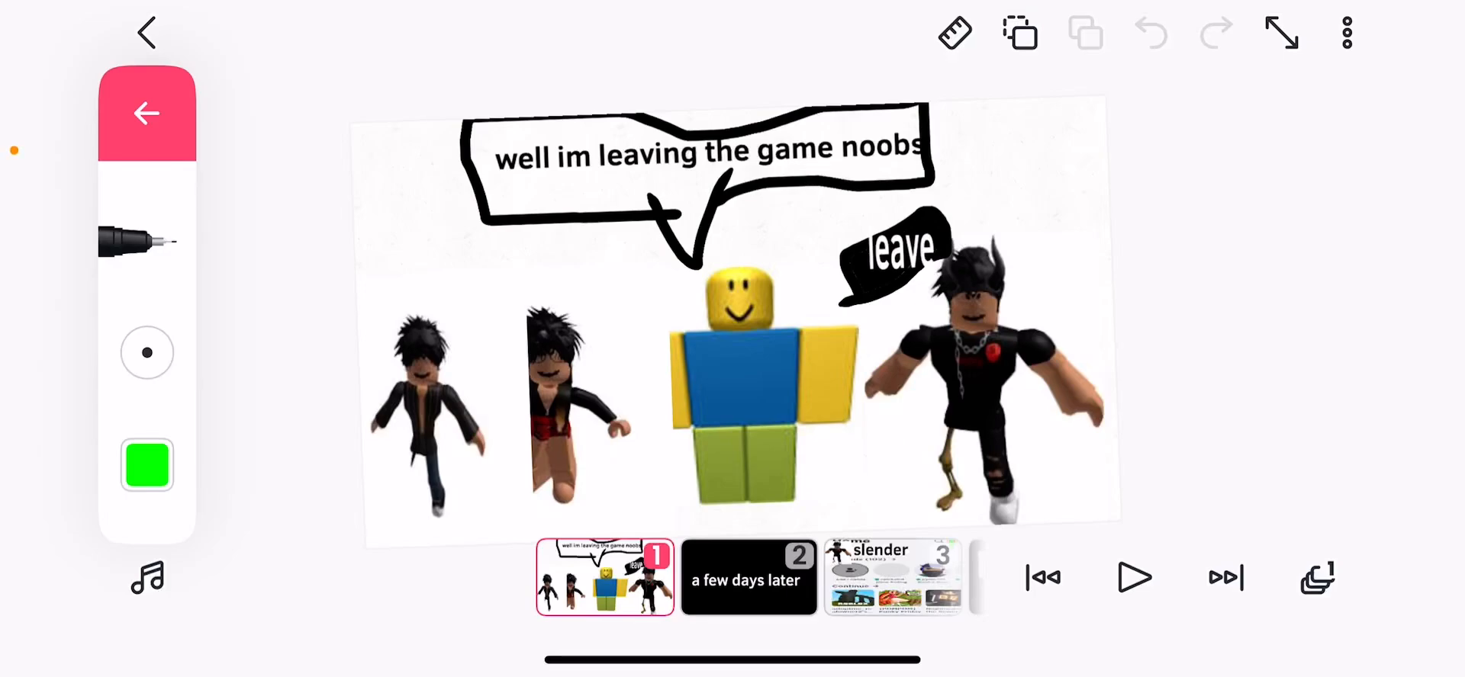
# Switch to frame 2 showing the black 'a few days later' title card.
pyautogui.click(747, 580)
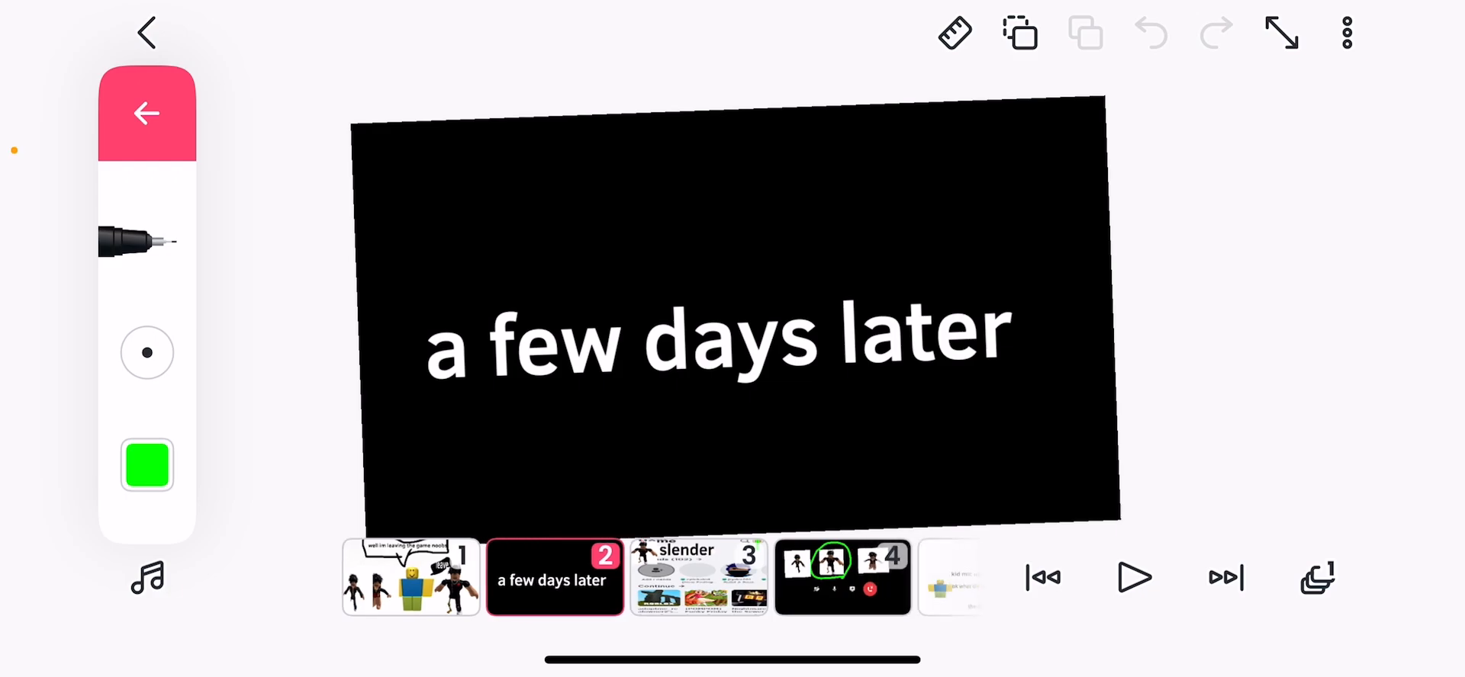